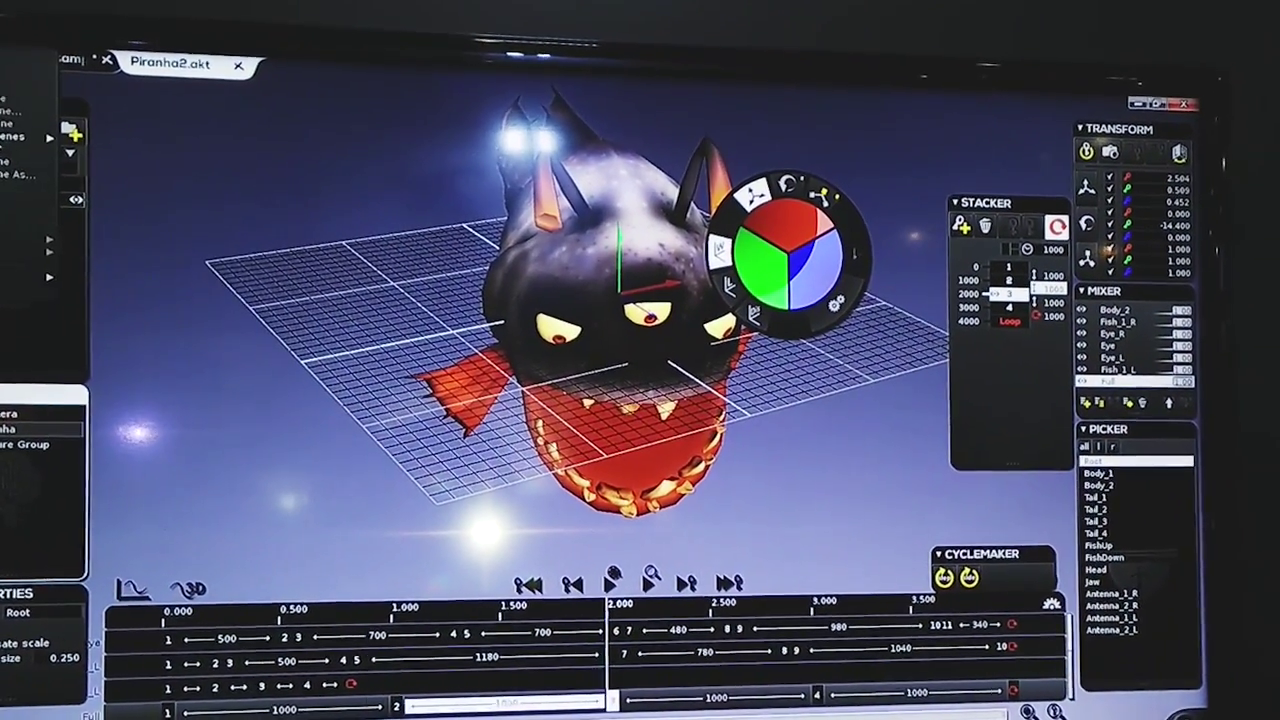
Play the canyon road scene in Unity to preview the animated skater in the Game view
left_click(258, 46)
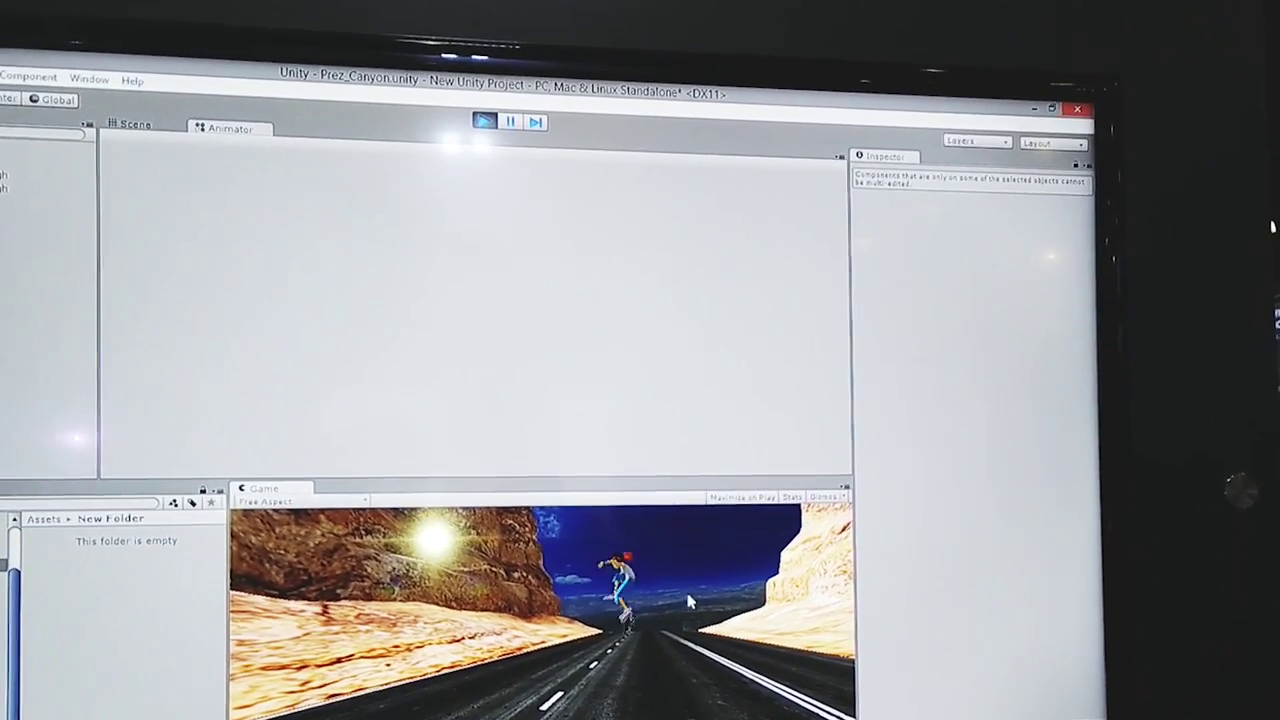
left_click(489, 121)
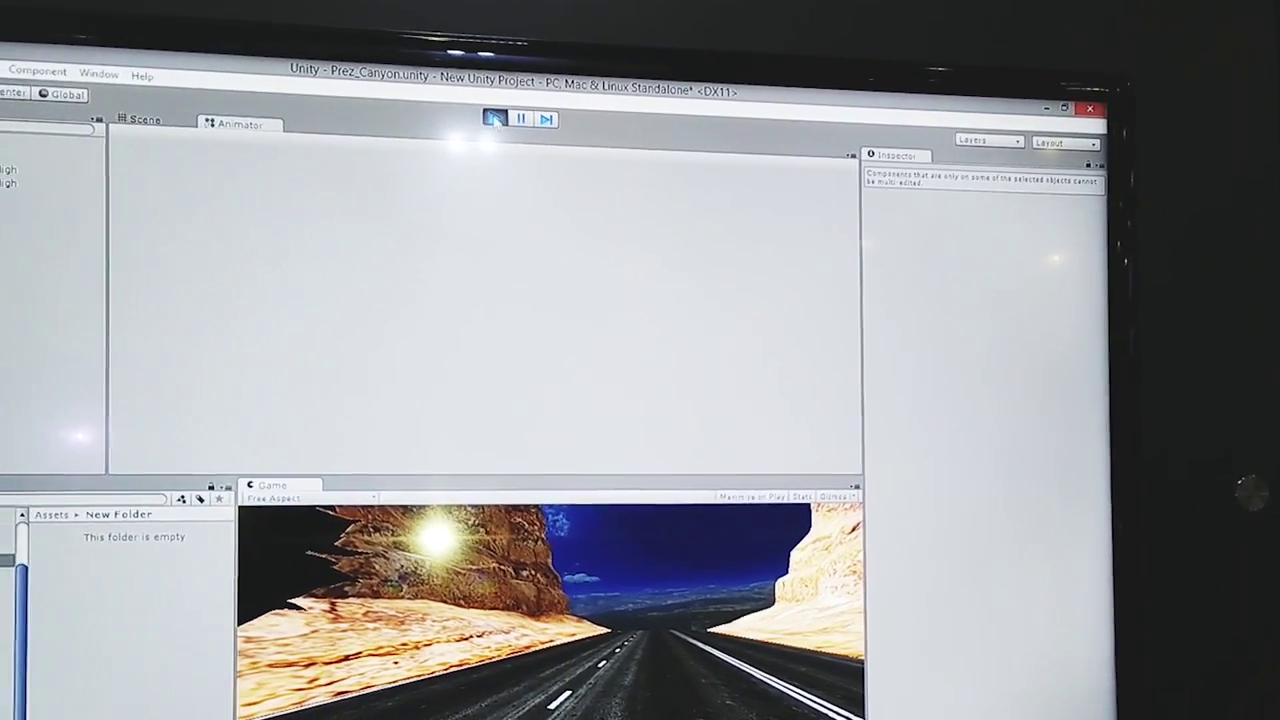